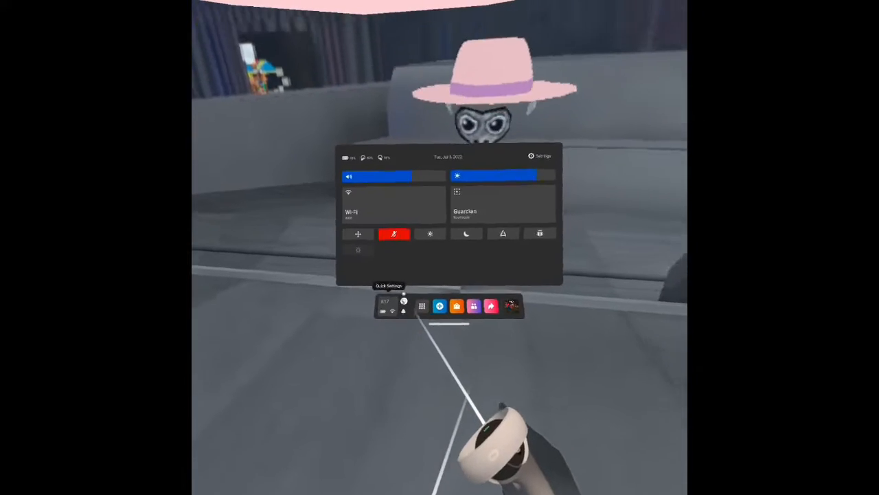
Step: Open Settings > Storage for Gorilla Tag, then allow the relaunched game to record audio
click(539, 156)
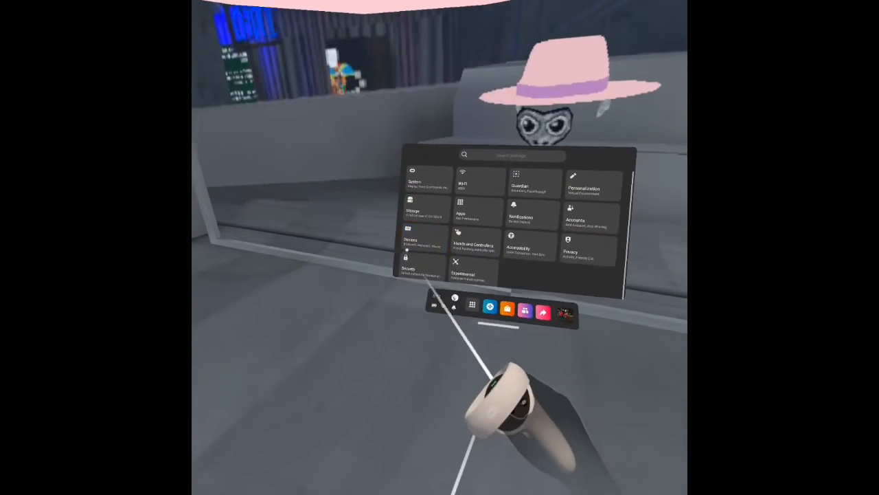
click(412, 206)
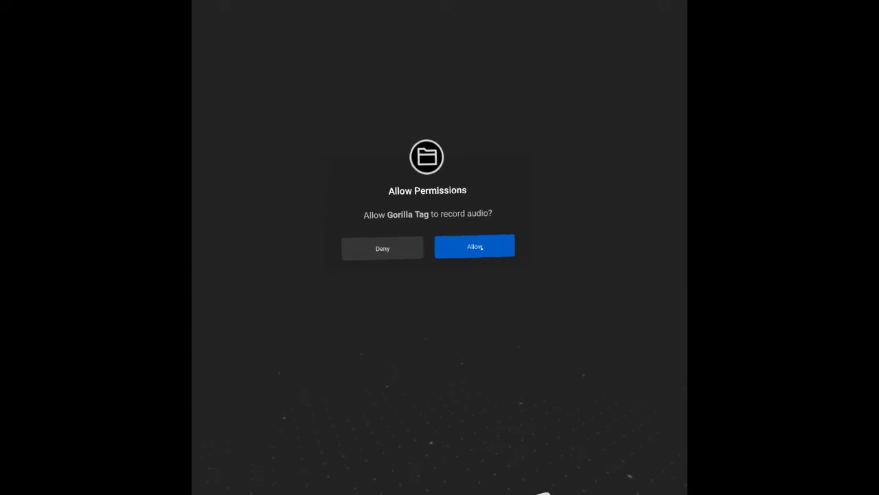
click(475, 246)
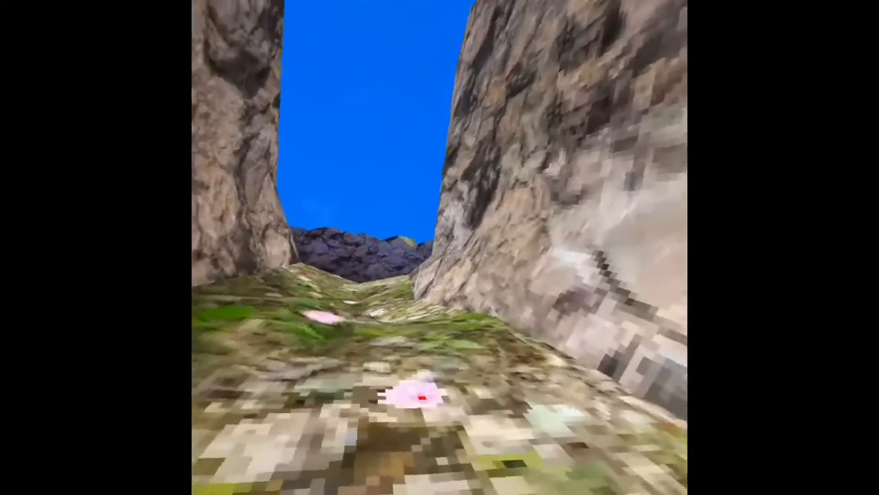
mouse_move(440, 247)
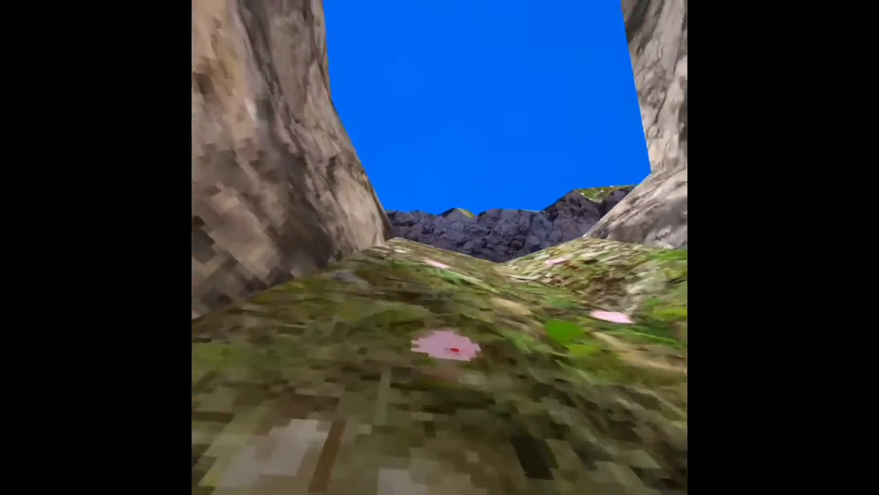